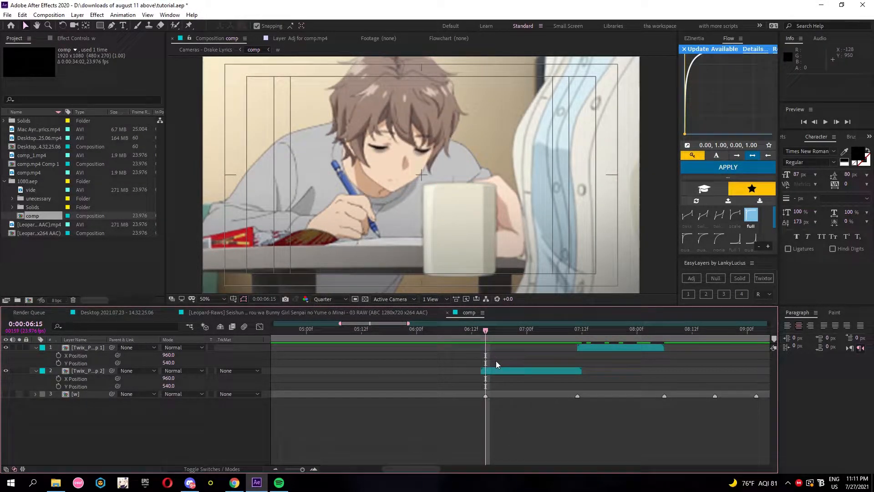
Create two black 1080 by 1080 solid layers from the comp's New > Solid menu.
right_click(33, 216)
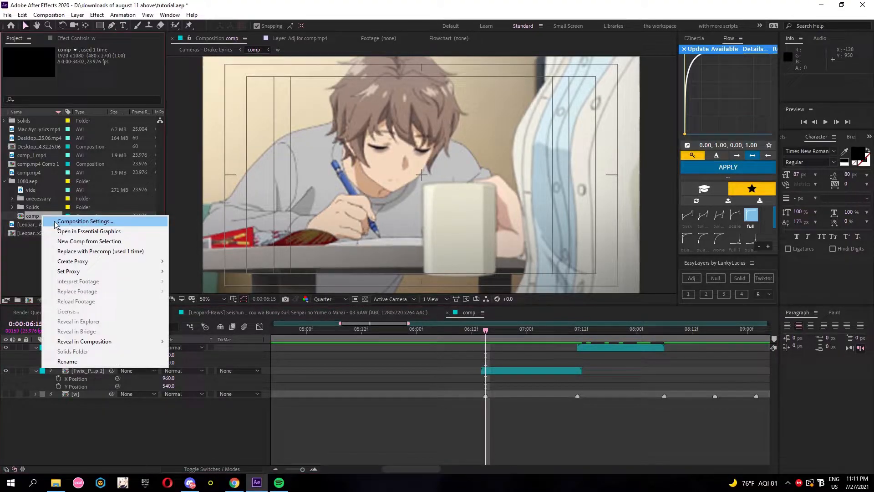
left_click(84, 221)
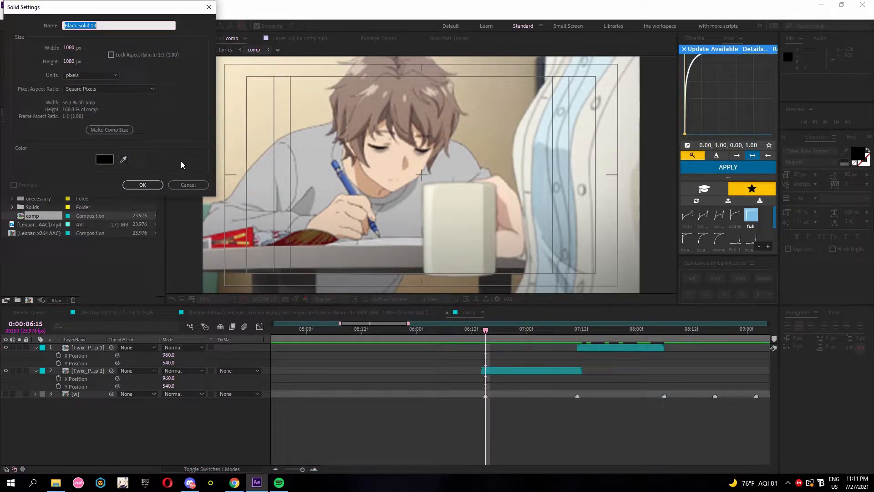
left_click(109, 129)
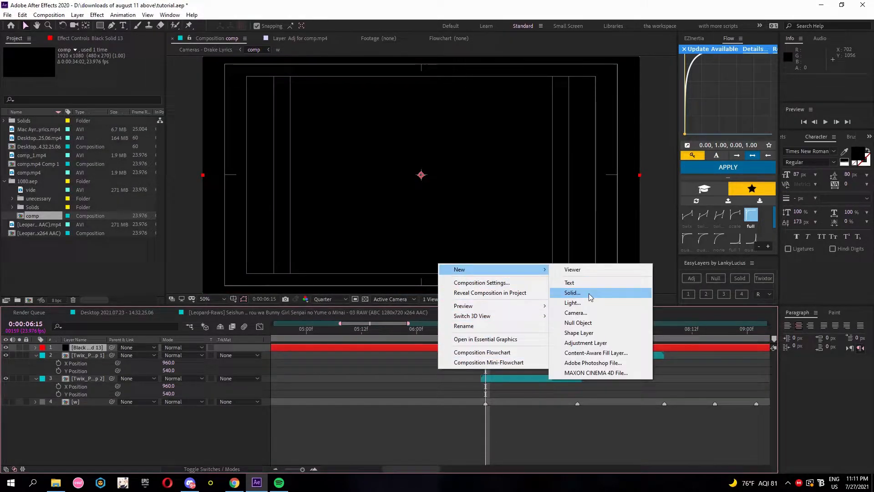
left_click(572, 292)
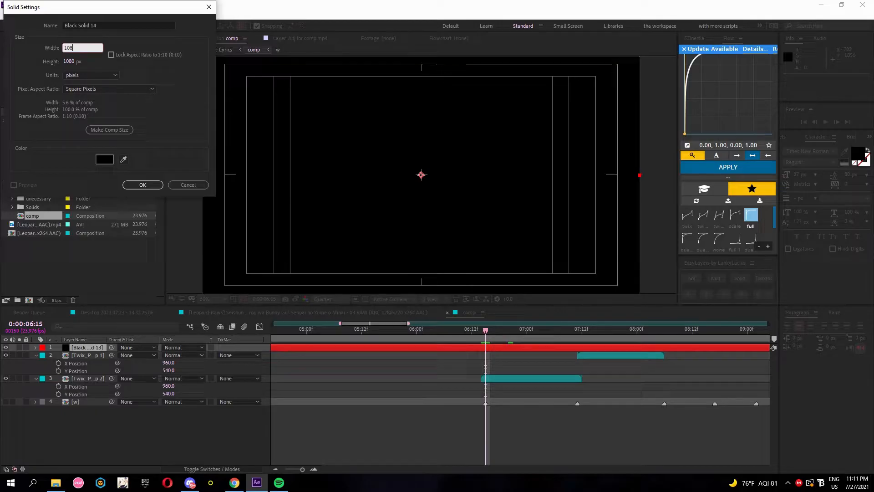
left_click(142, 185)
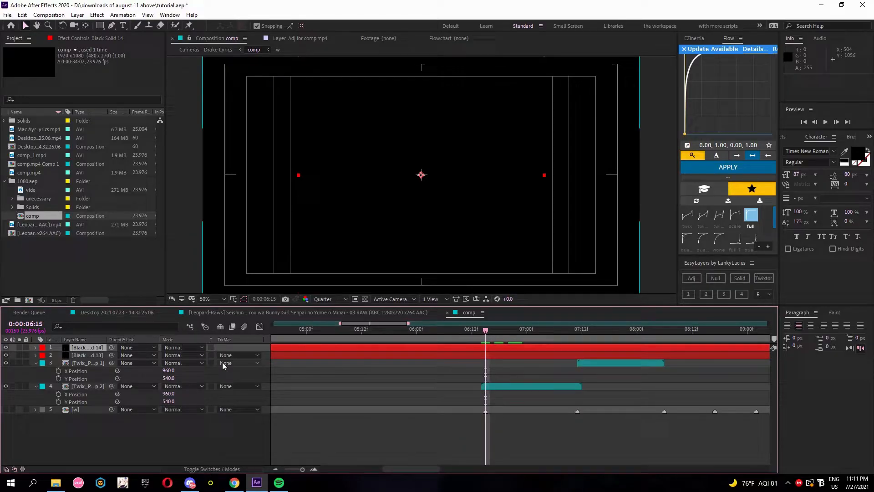
Set the top clip's track matte to Alpha Inverted Matte using the solid above.
left_click(226, 362)
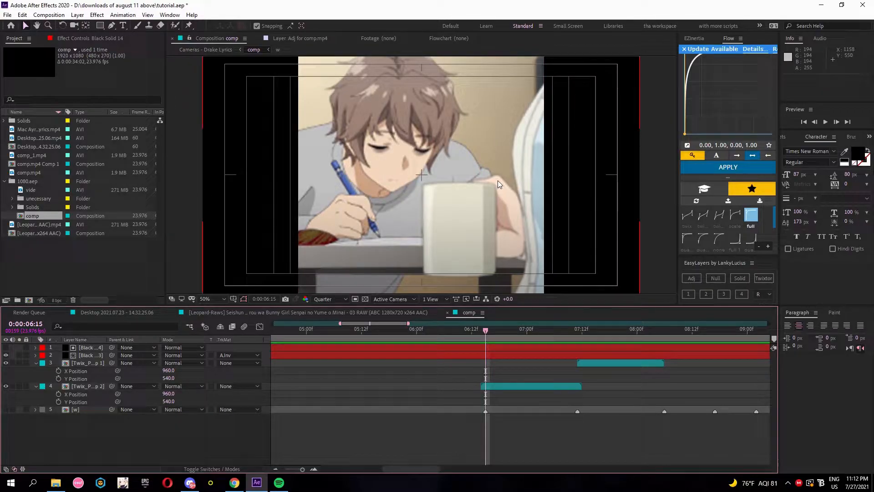
mouse_move(486, 330)
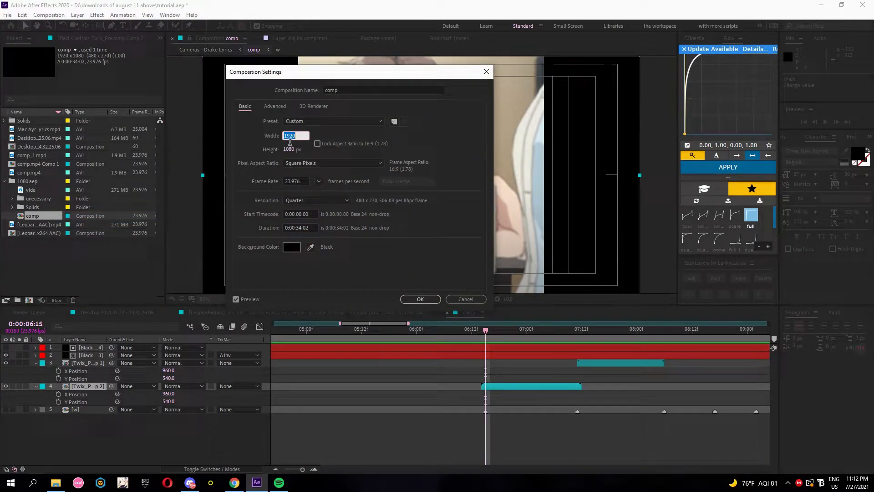
Pre-compose the clip and raise its Motion Tile output width and height to 400 with mirrored edges.
left_click(420, 298)
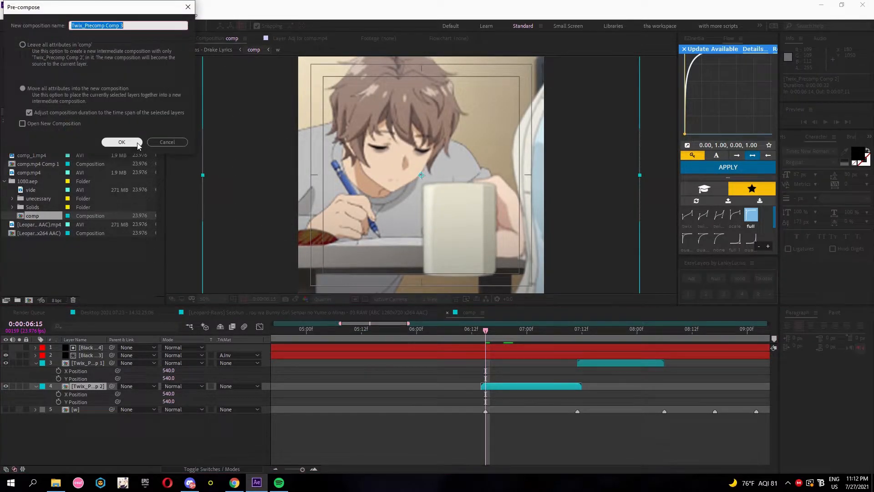
left_click(121, 142)
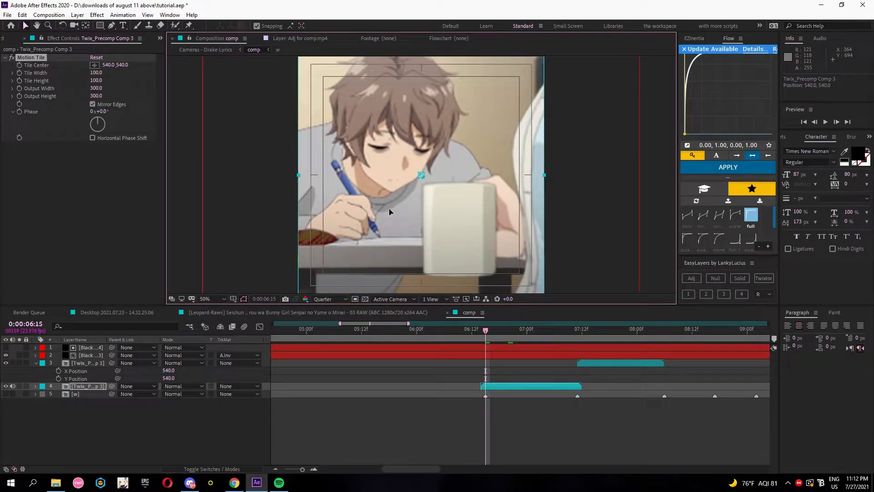
left_click_drag(420, 176, 549, 176)
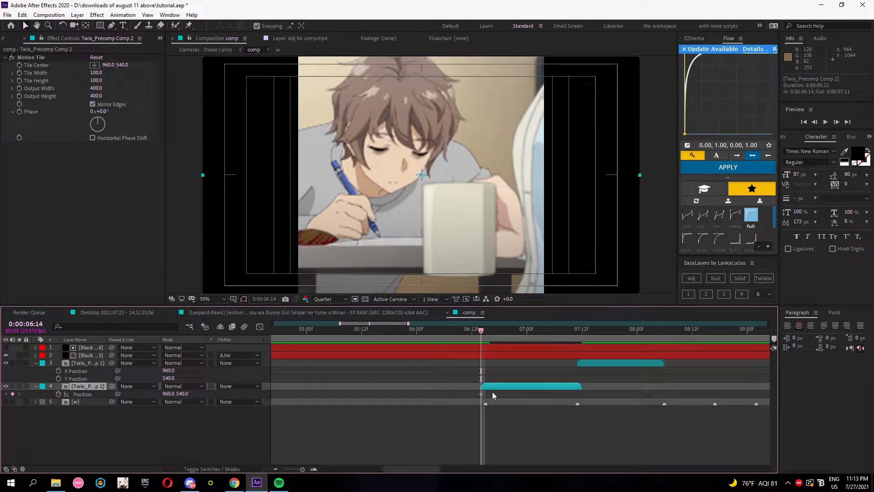
Separate the clip's Position dimensions and keyframe X Position from 960 to 4, shown as a value graph.
right_click(481, 393)
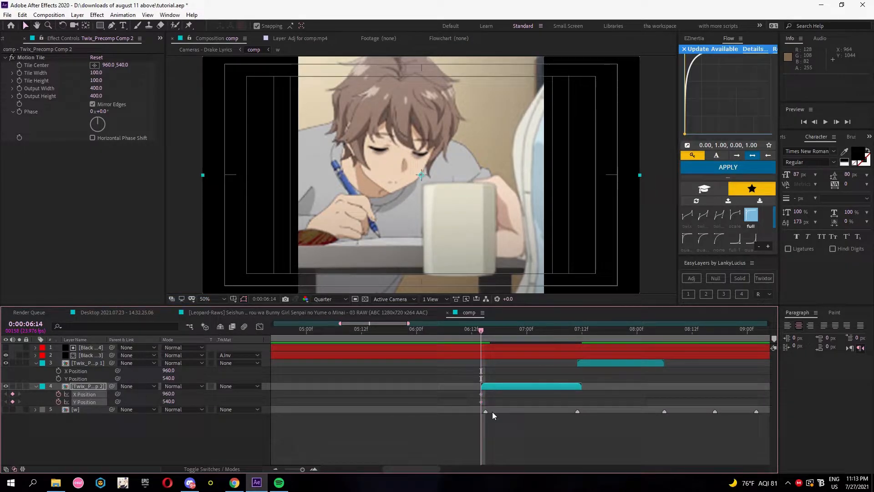
left_click(480, 393)
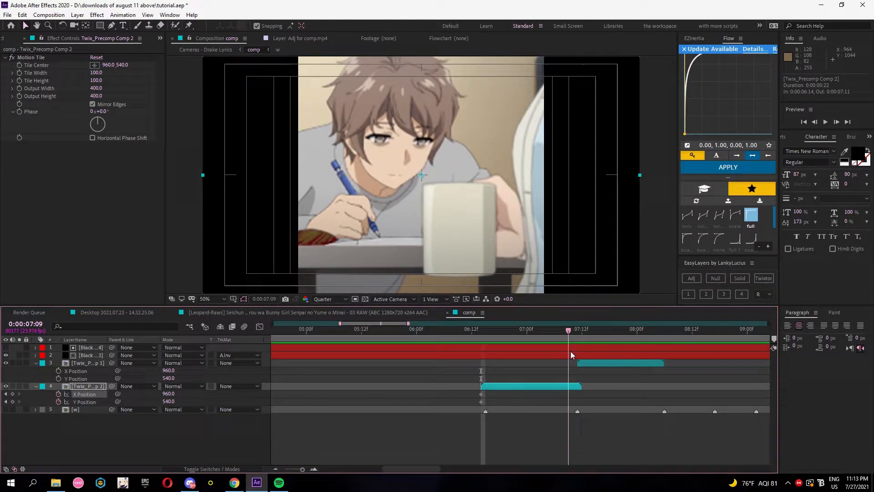
left_click(577, 329)
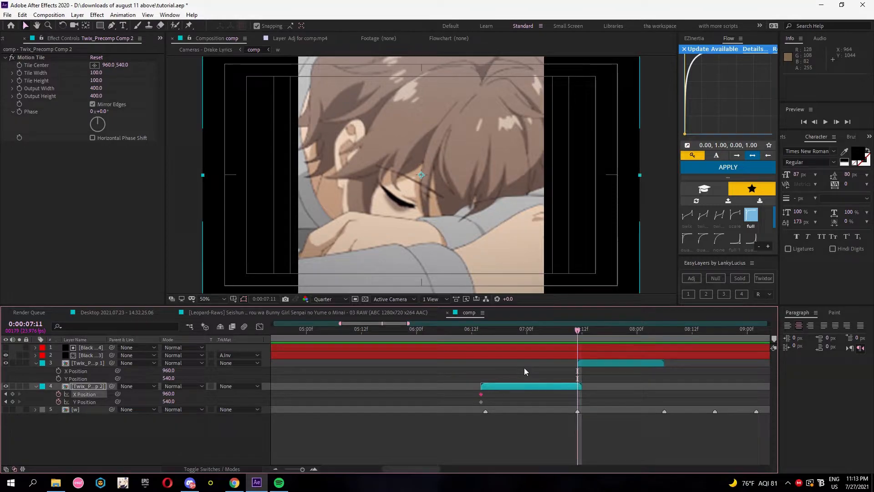
left_click(480, 328)
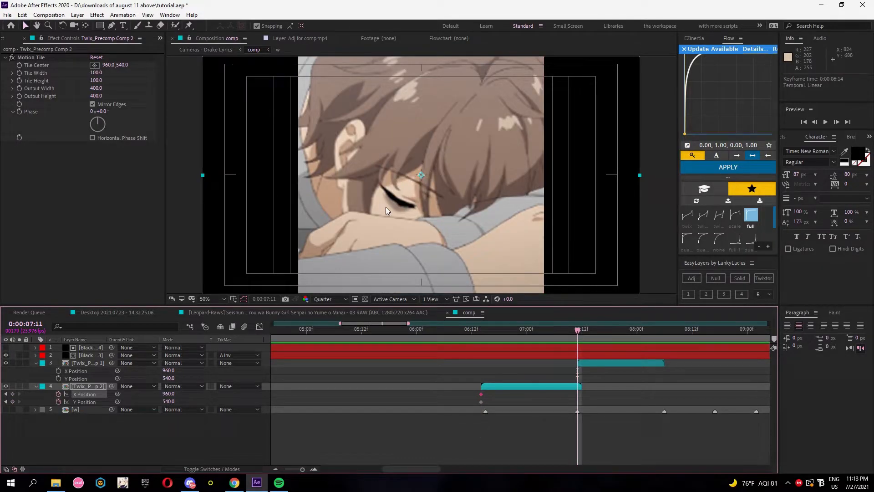
mouse_move(393, 200)
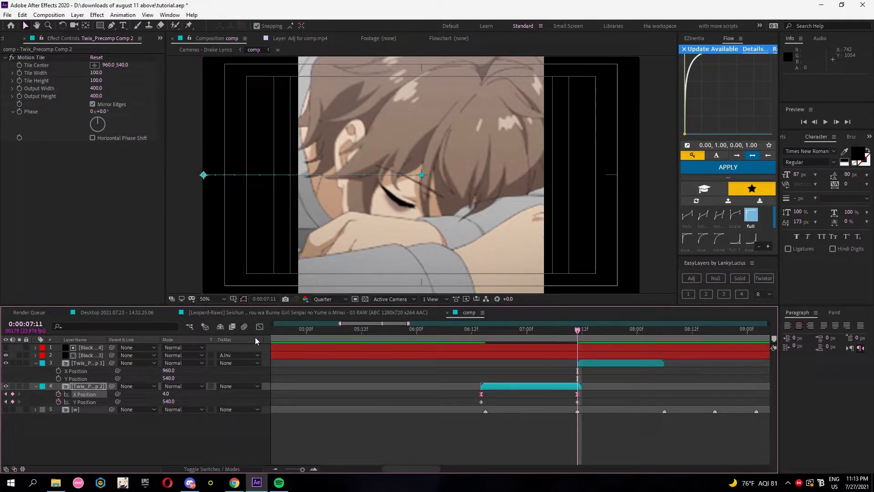
left_click(485, 329)
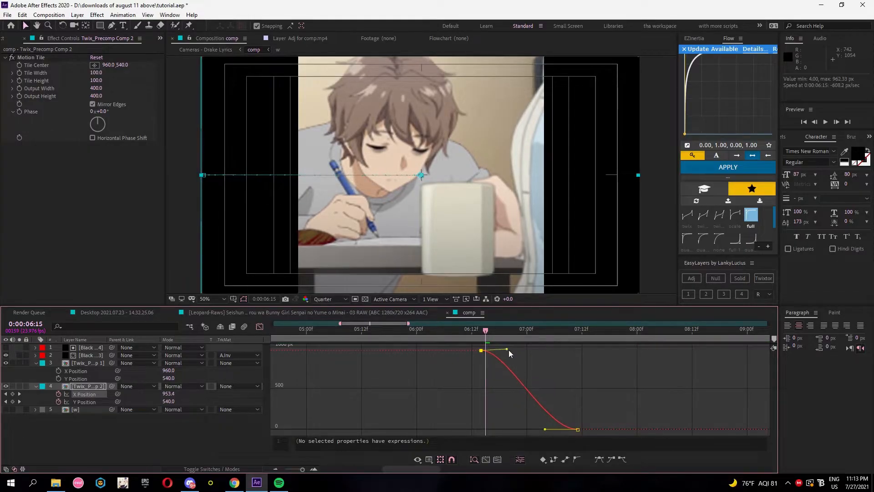
Shape the X Position easing handles into a steep curve that holds then bursts at the end.
left_click_drag(507, 351, 512, 349)
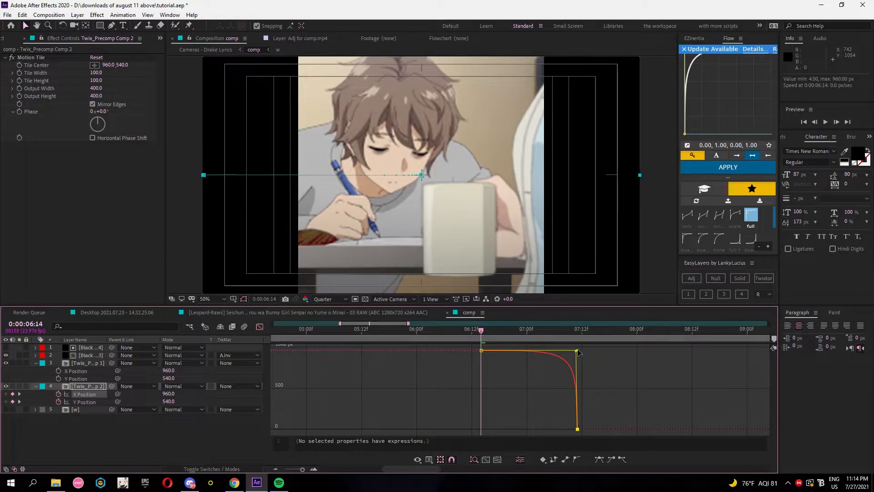
left_click_drag(481, 330, 490, 330)
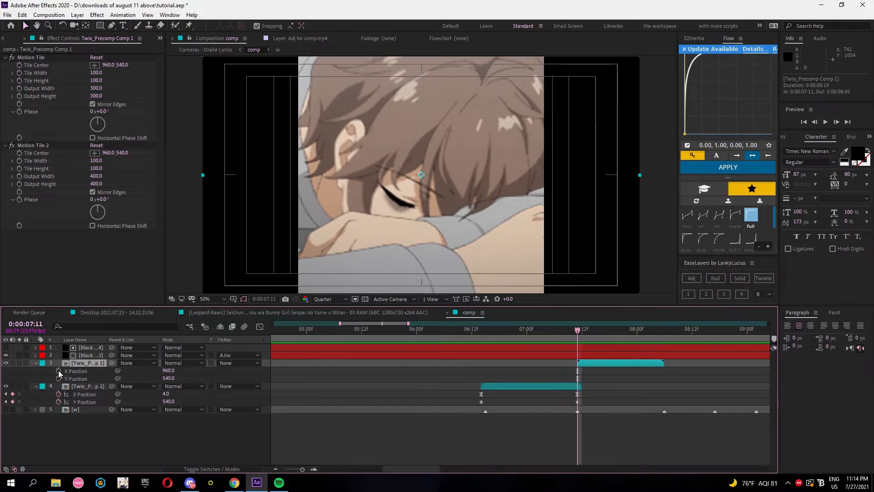
Enable the X Position stopwatch on the first precomp to start keyframing its slide.
left_click(664, 329)
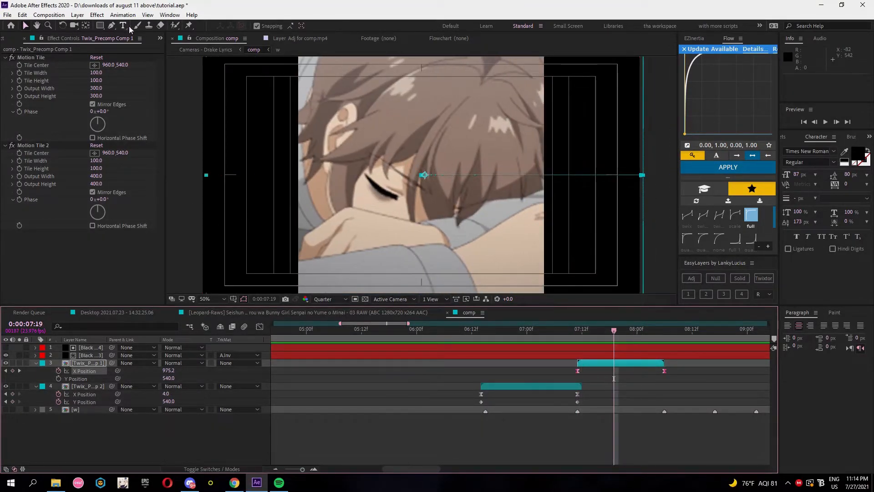
right_click(33, 216)
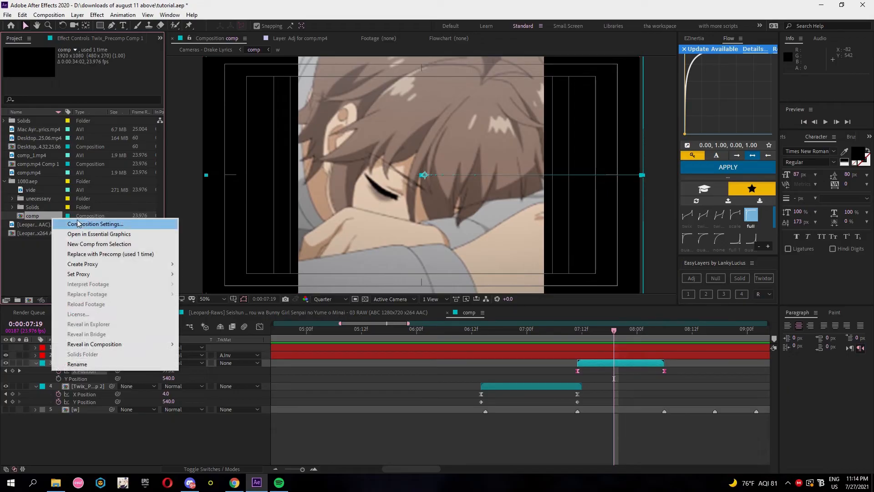
left_click(95, 224)
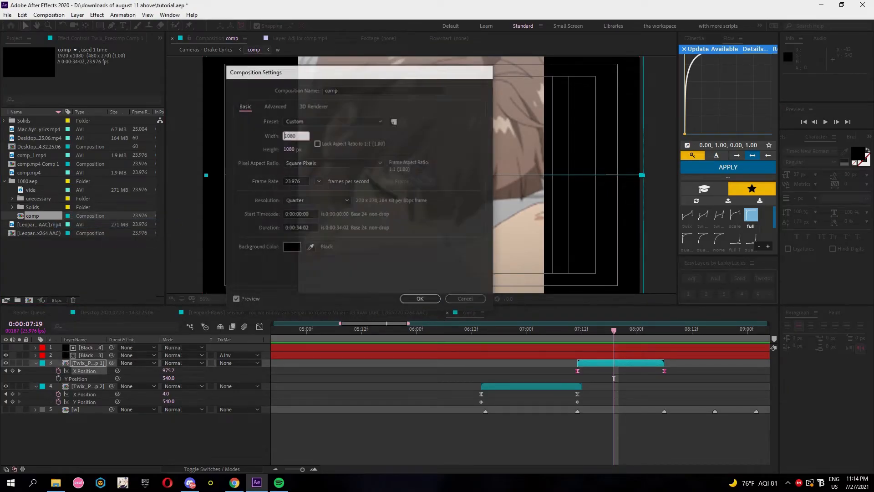
left_click(420, 299)
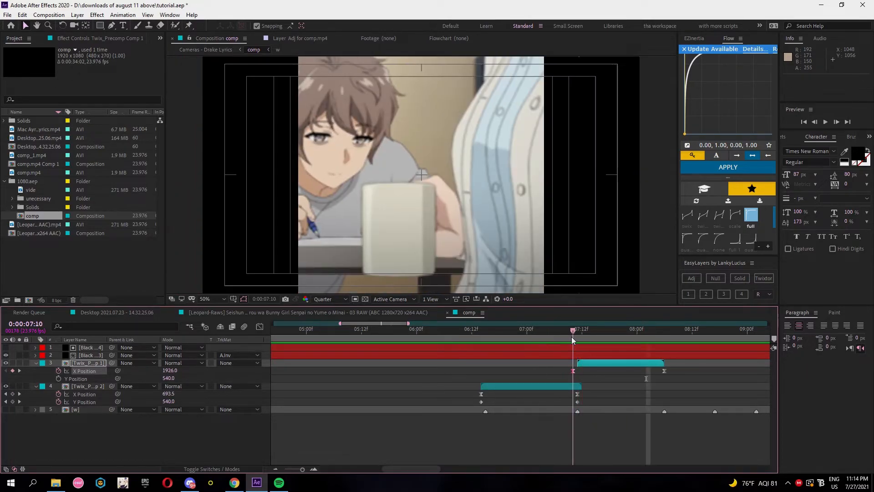
Enter 3095 as the first precomp's starting X Position so it begins off-frame to the right.
left_click(577, 370)
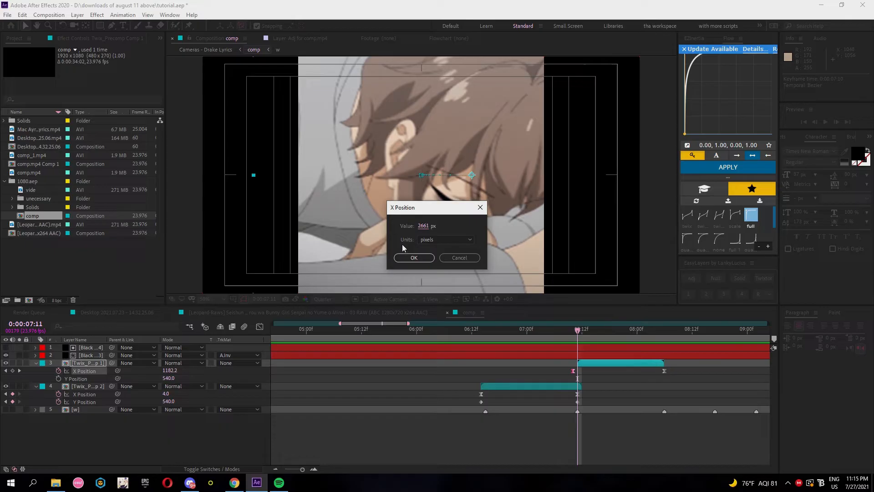
type("3095")
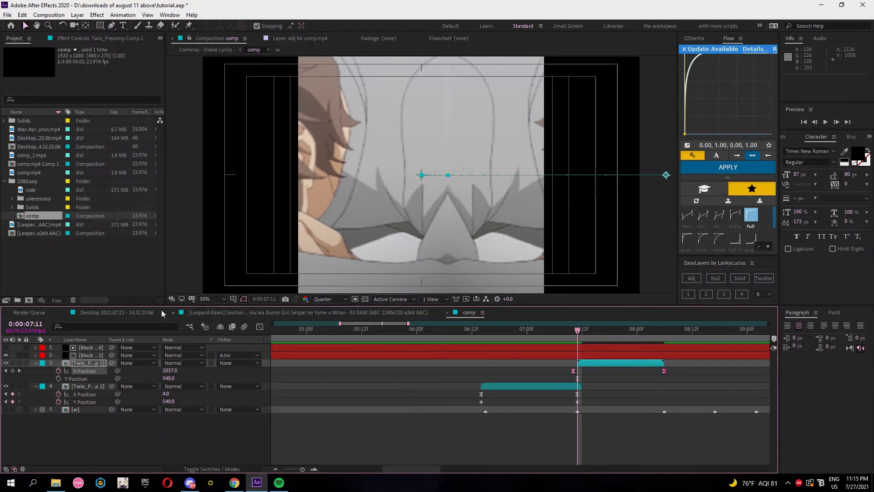
mouse_move(554, 237)
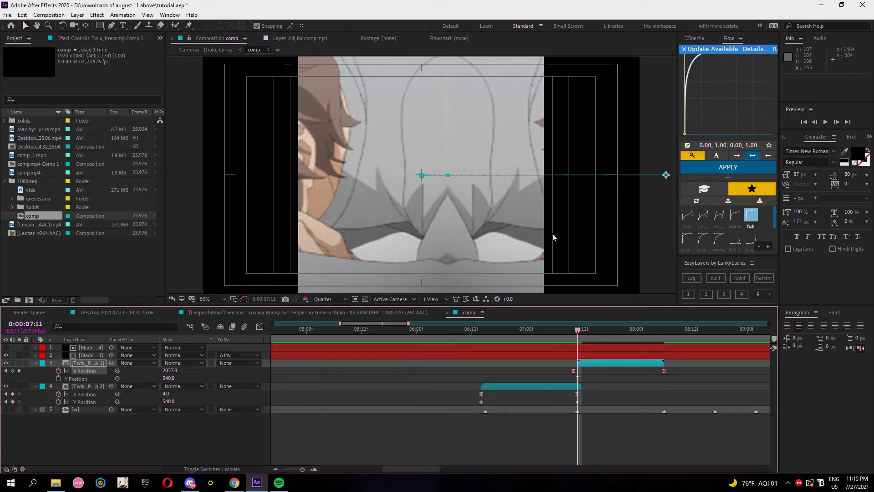